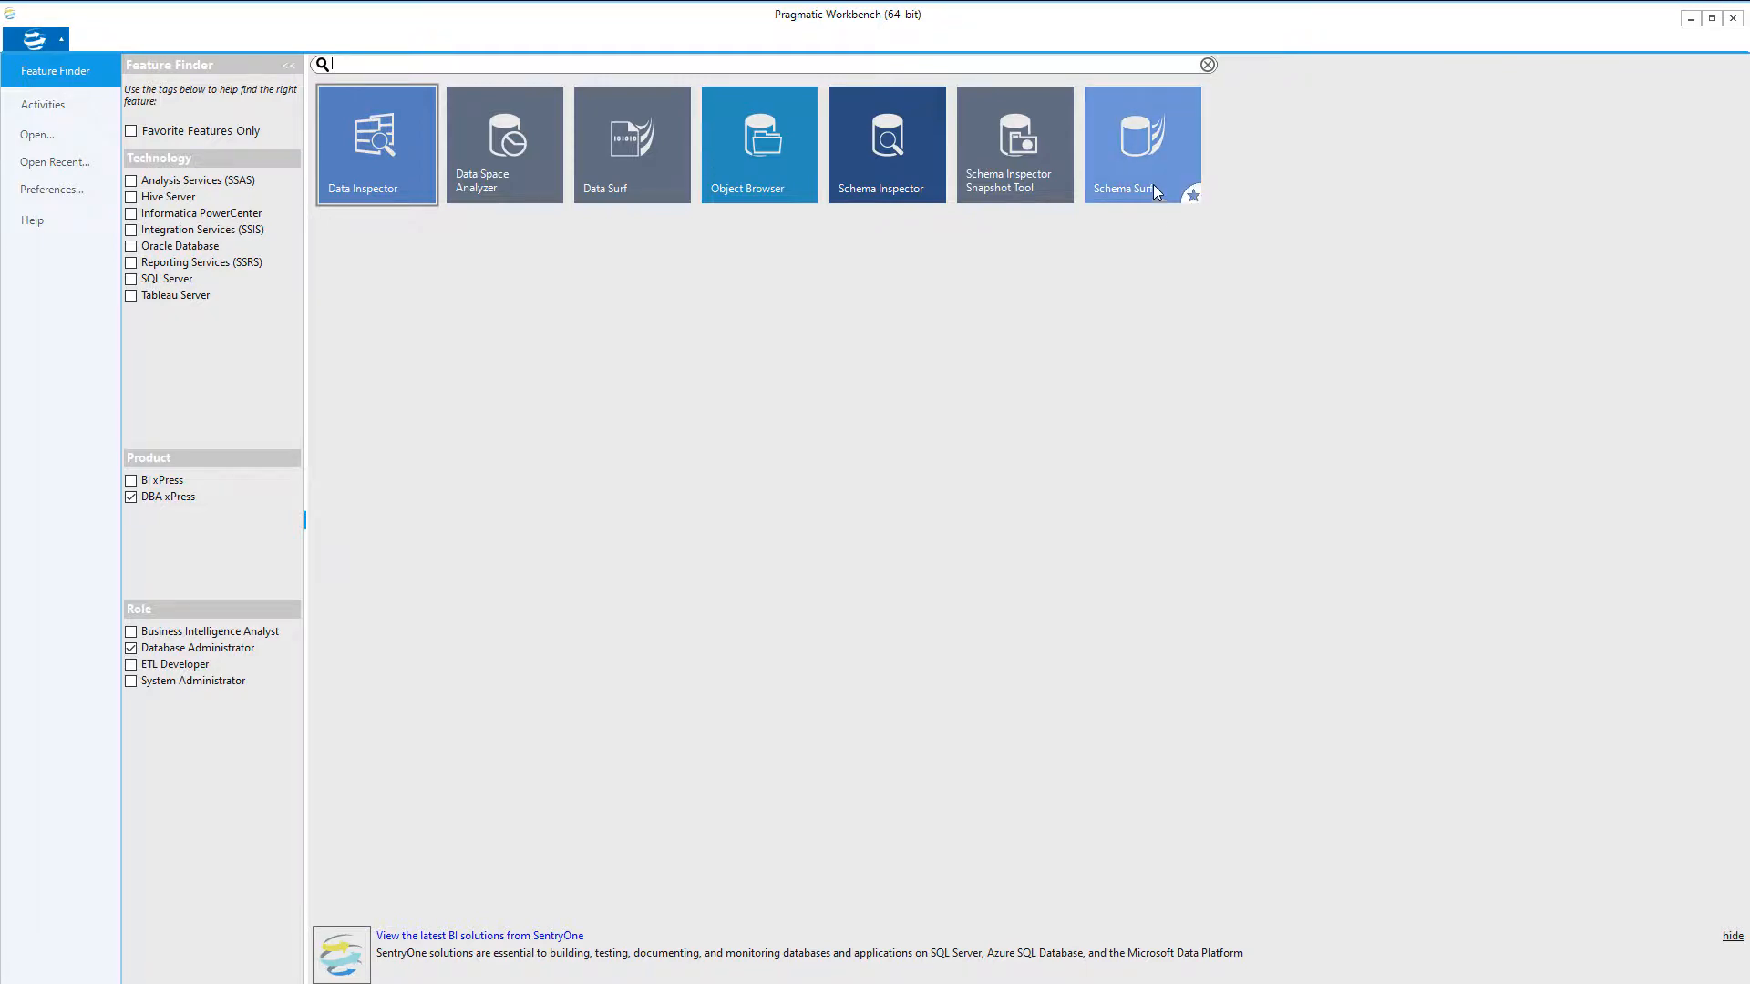
{"action": "mouse_move", "coordinate": [1153, 181]}
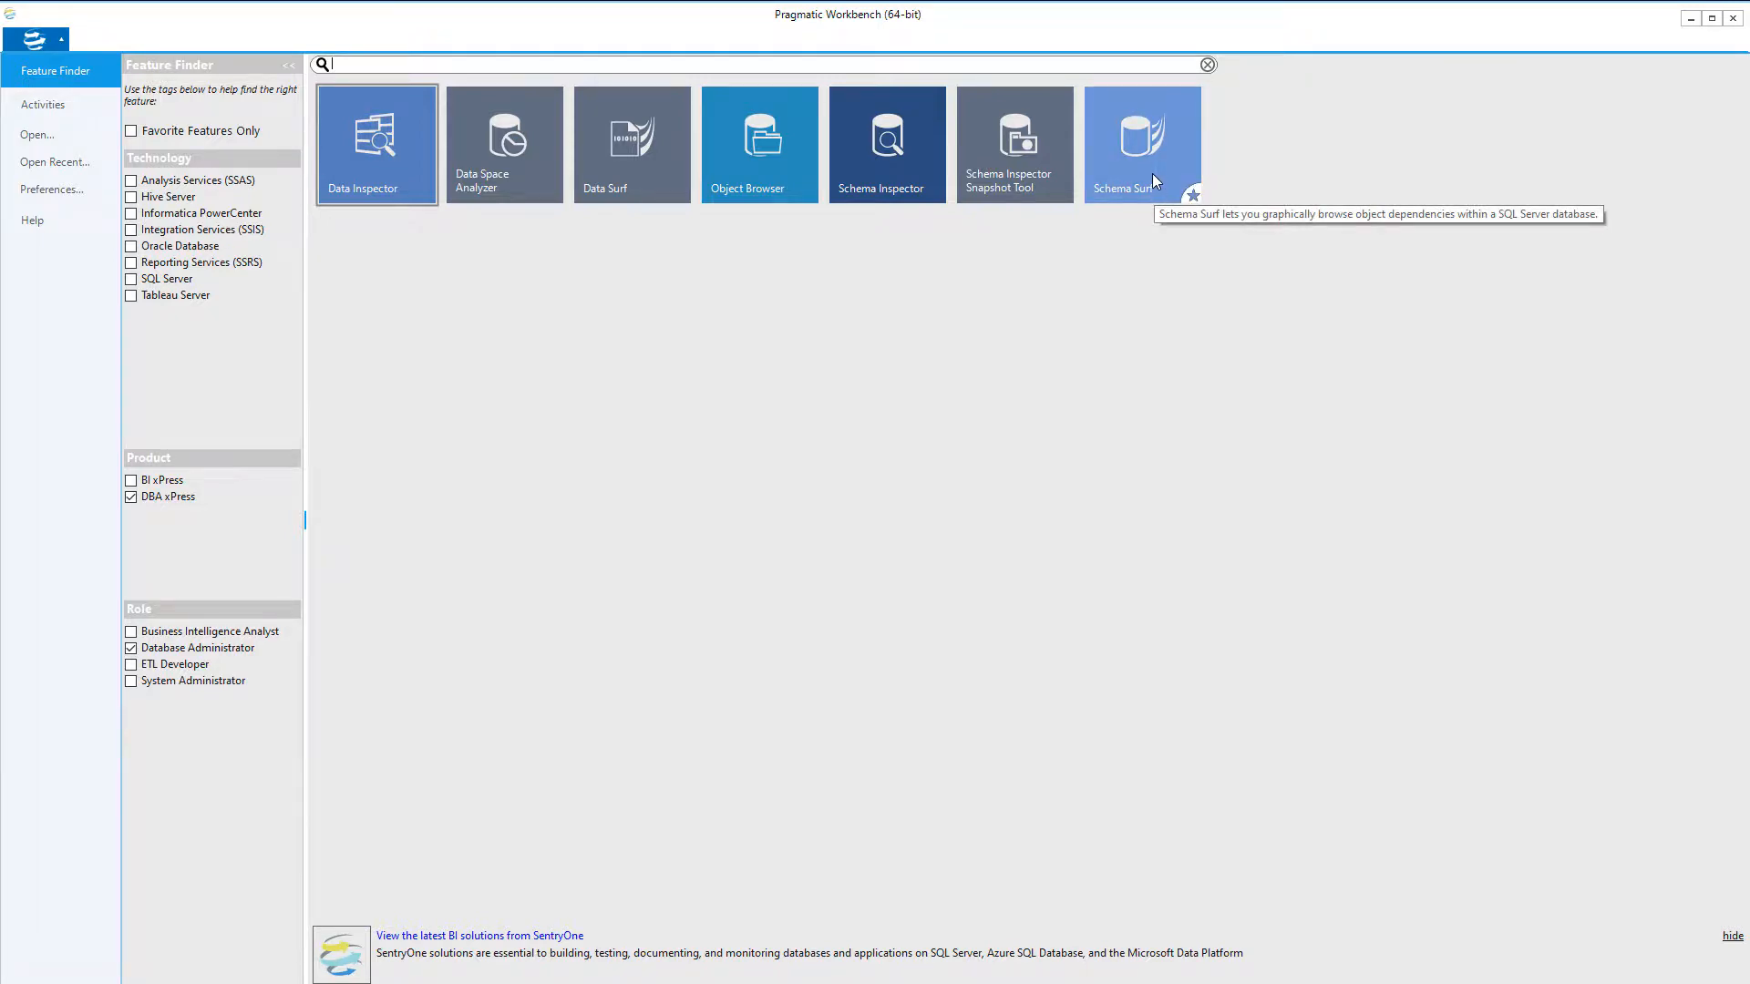
- Launch Schema Surf from the Feature Finder to browse object dependencies
{"action": "left_click", "coordinate": [1141, 142]}
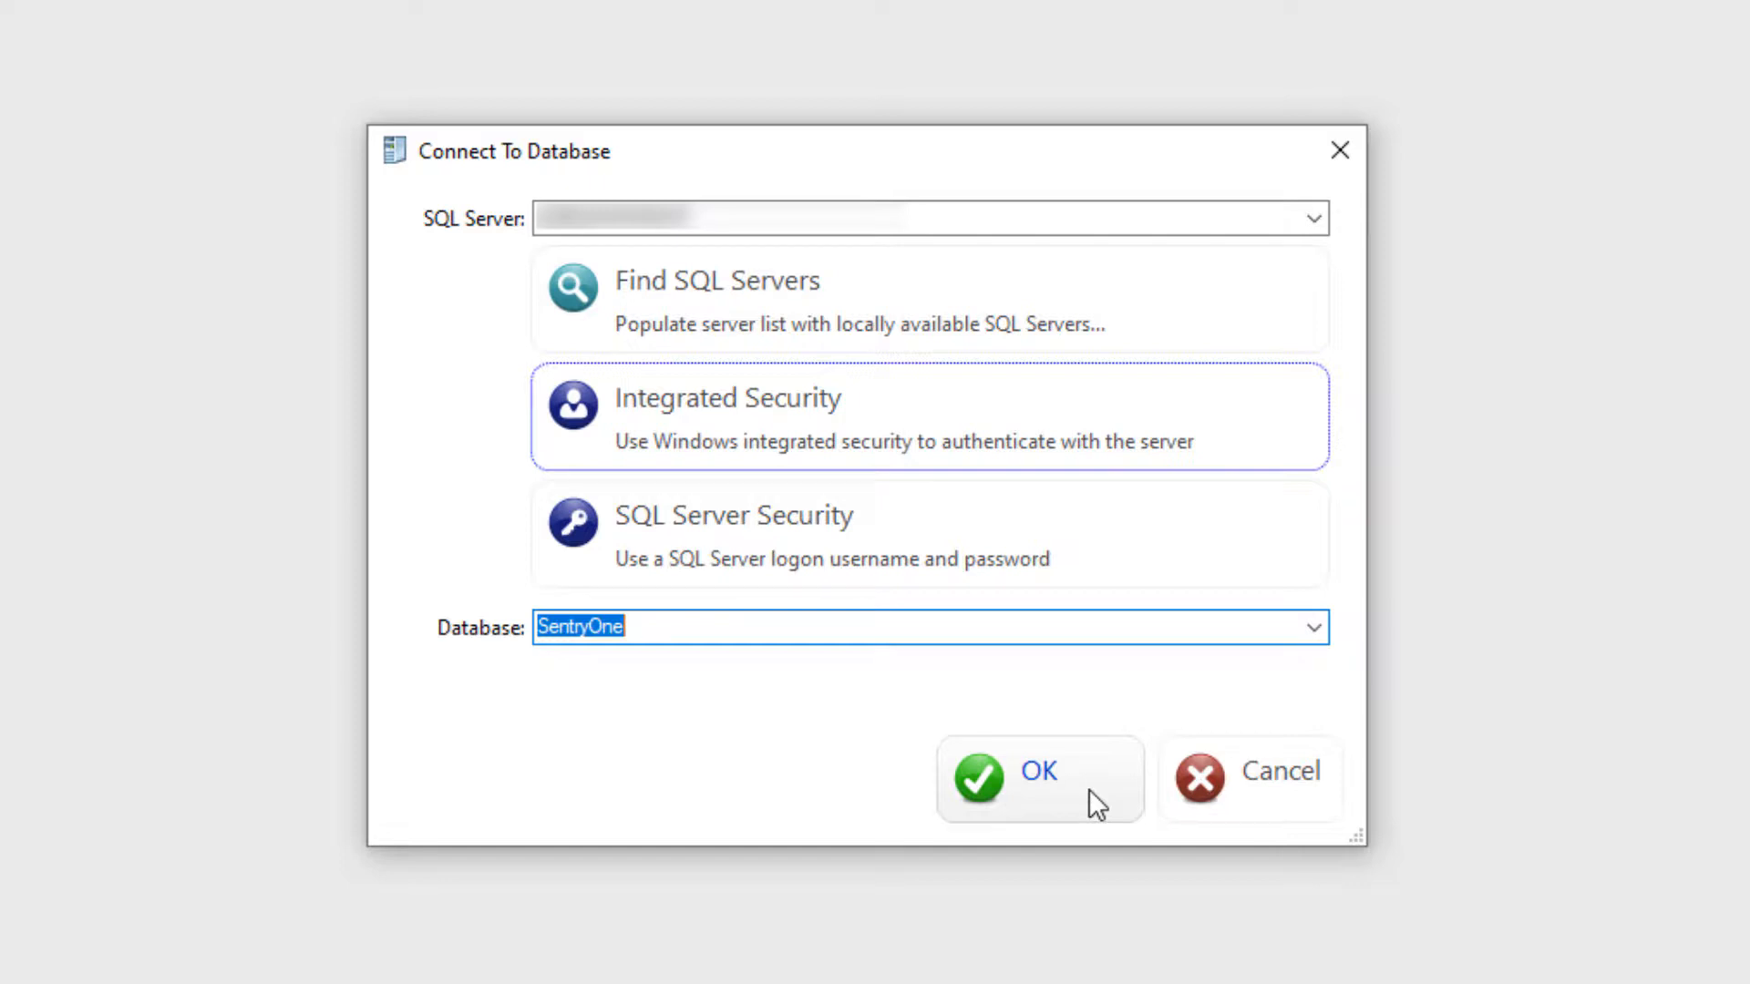
- Connect Schema Surf to the SentryOne database with integrated security
{"action": "left_click", "coordinate": [1037, 778]}
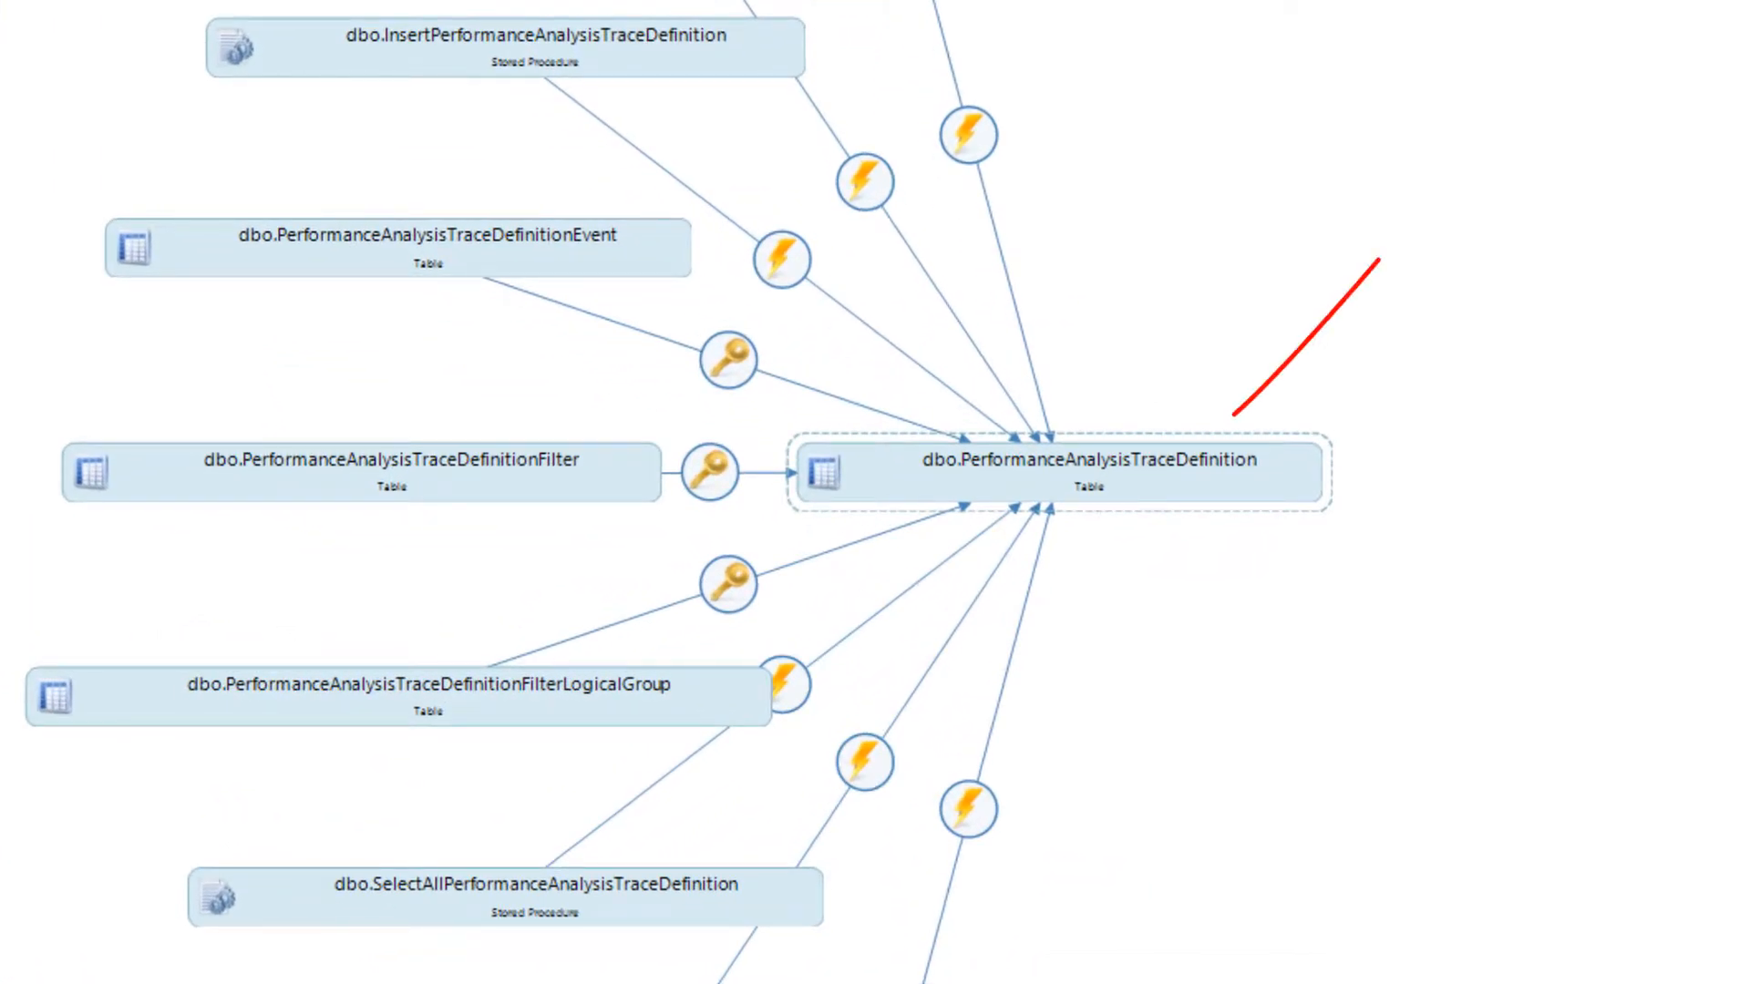
{"action": "mouse_move", "coordinate": [1082, 503]}
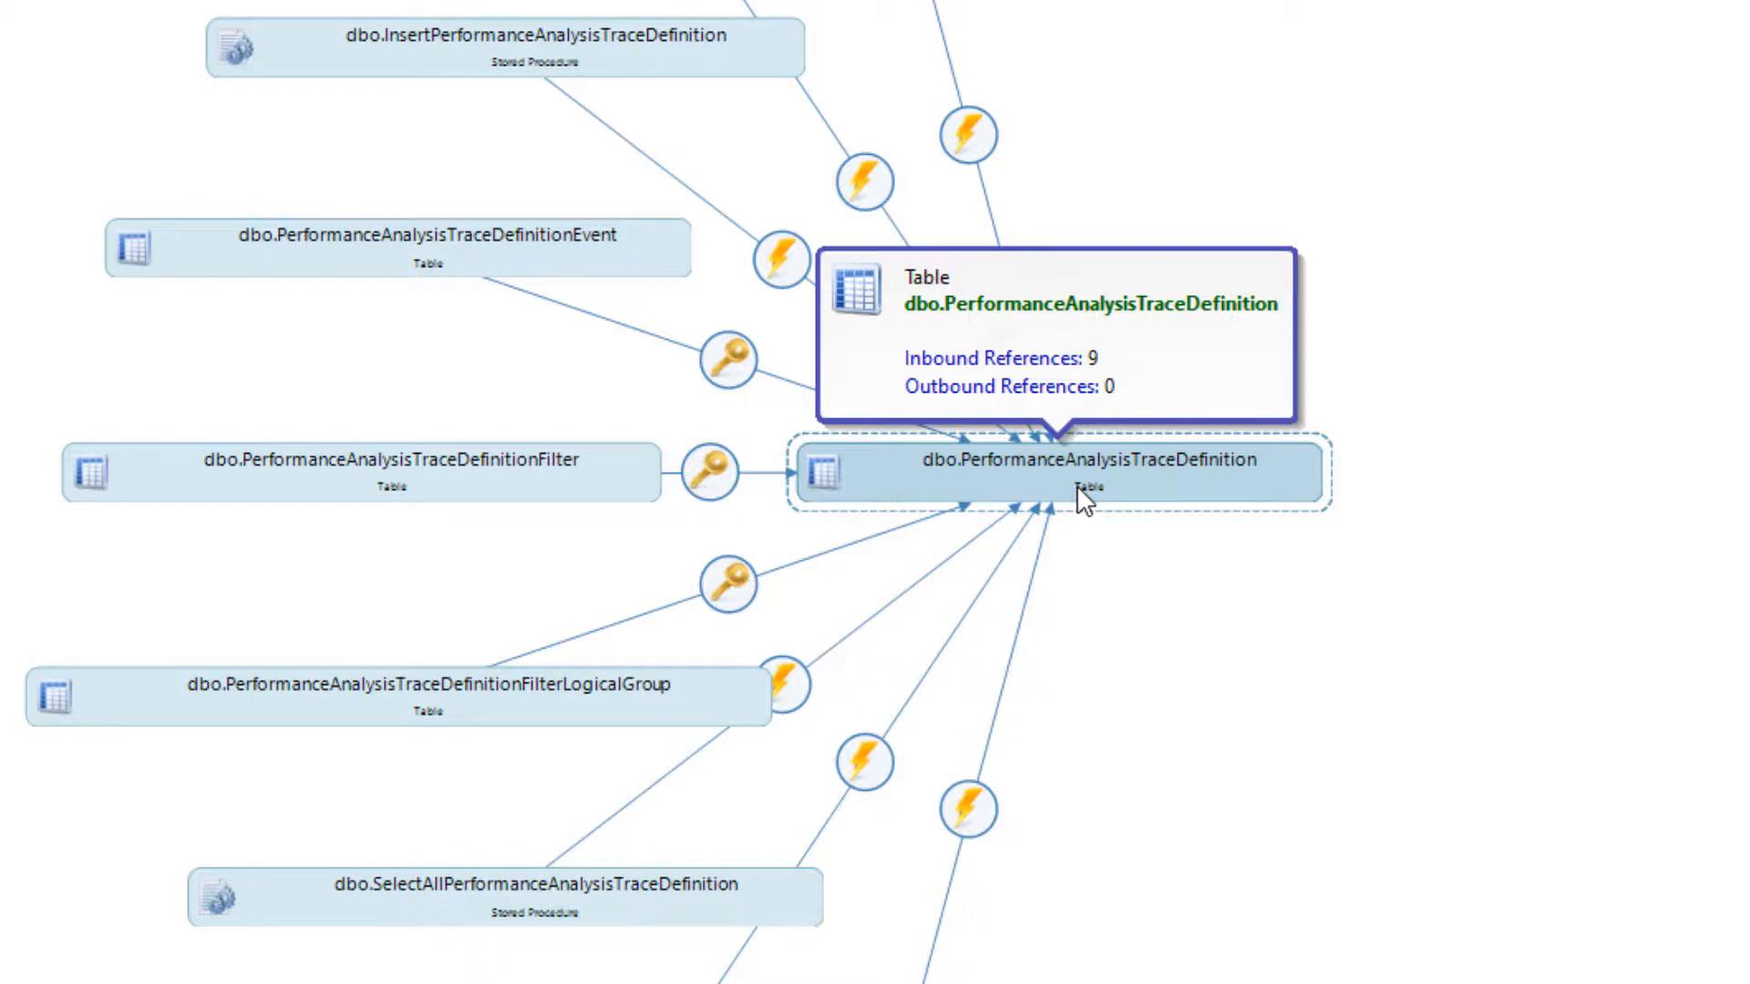
{"action": "mouse_move", "coordinate": [704, 492]}
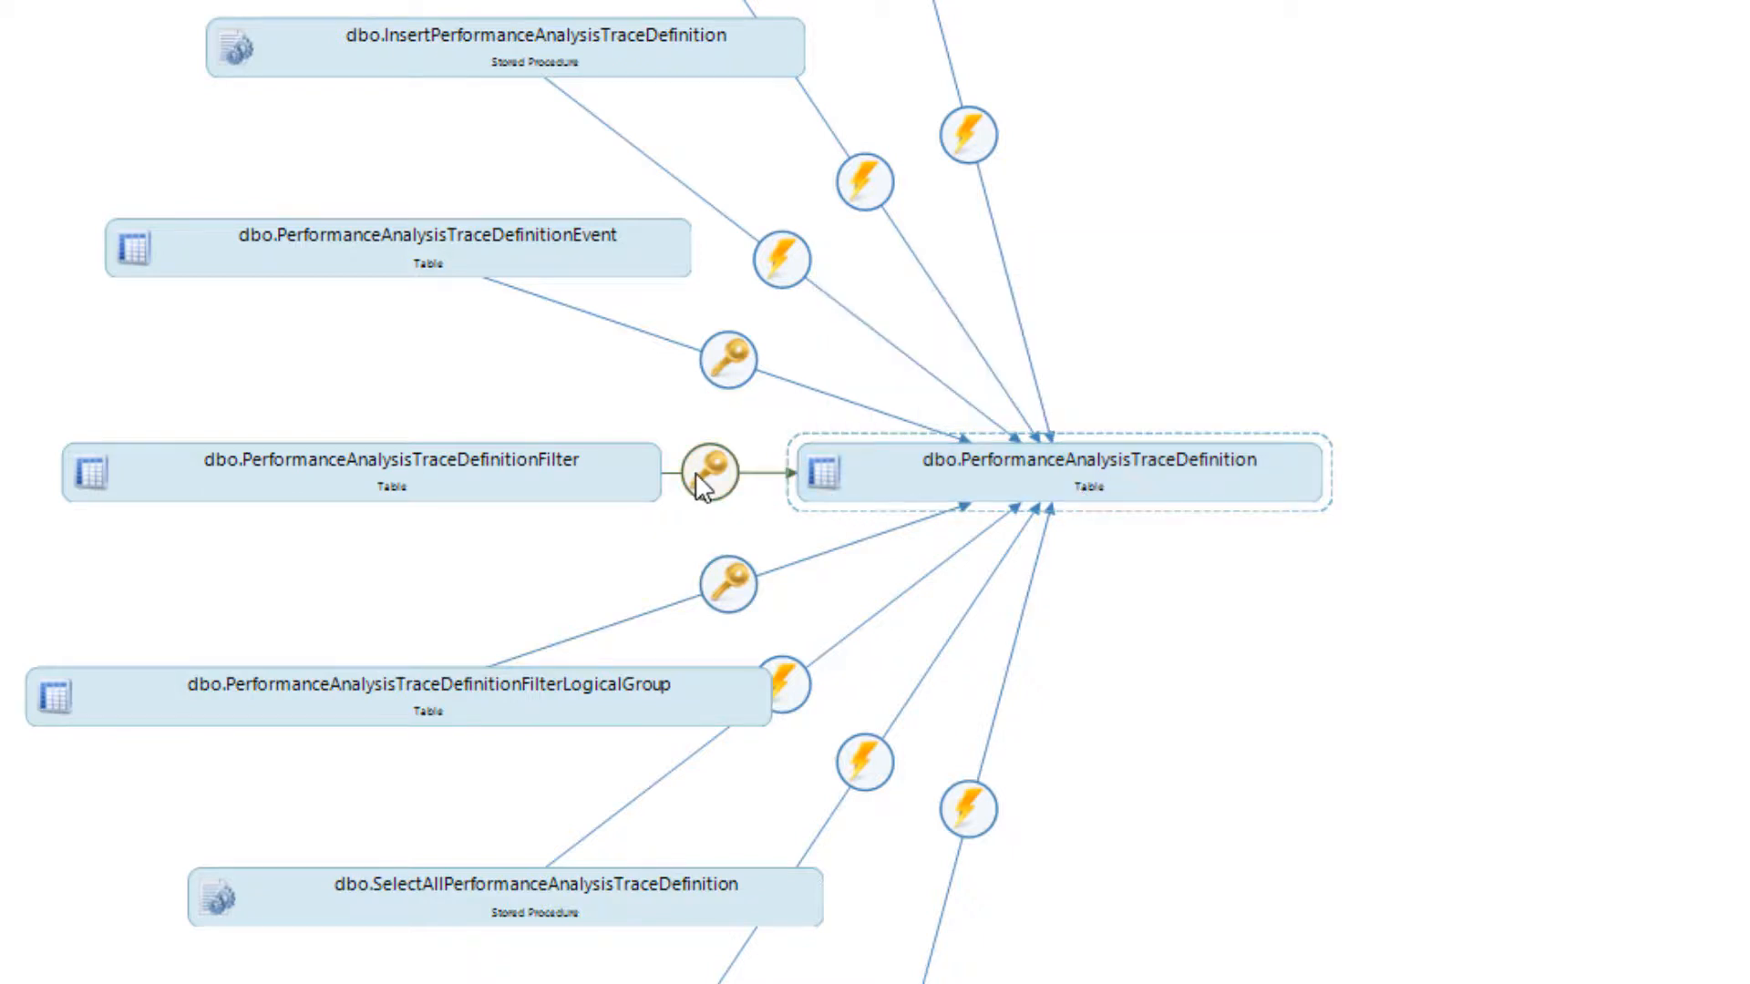
{"action": "mouse_move", "coordinate": [704, 488]}
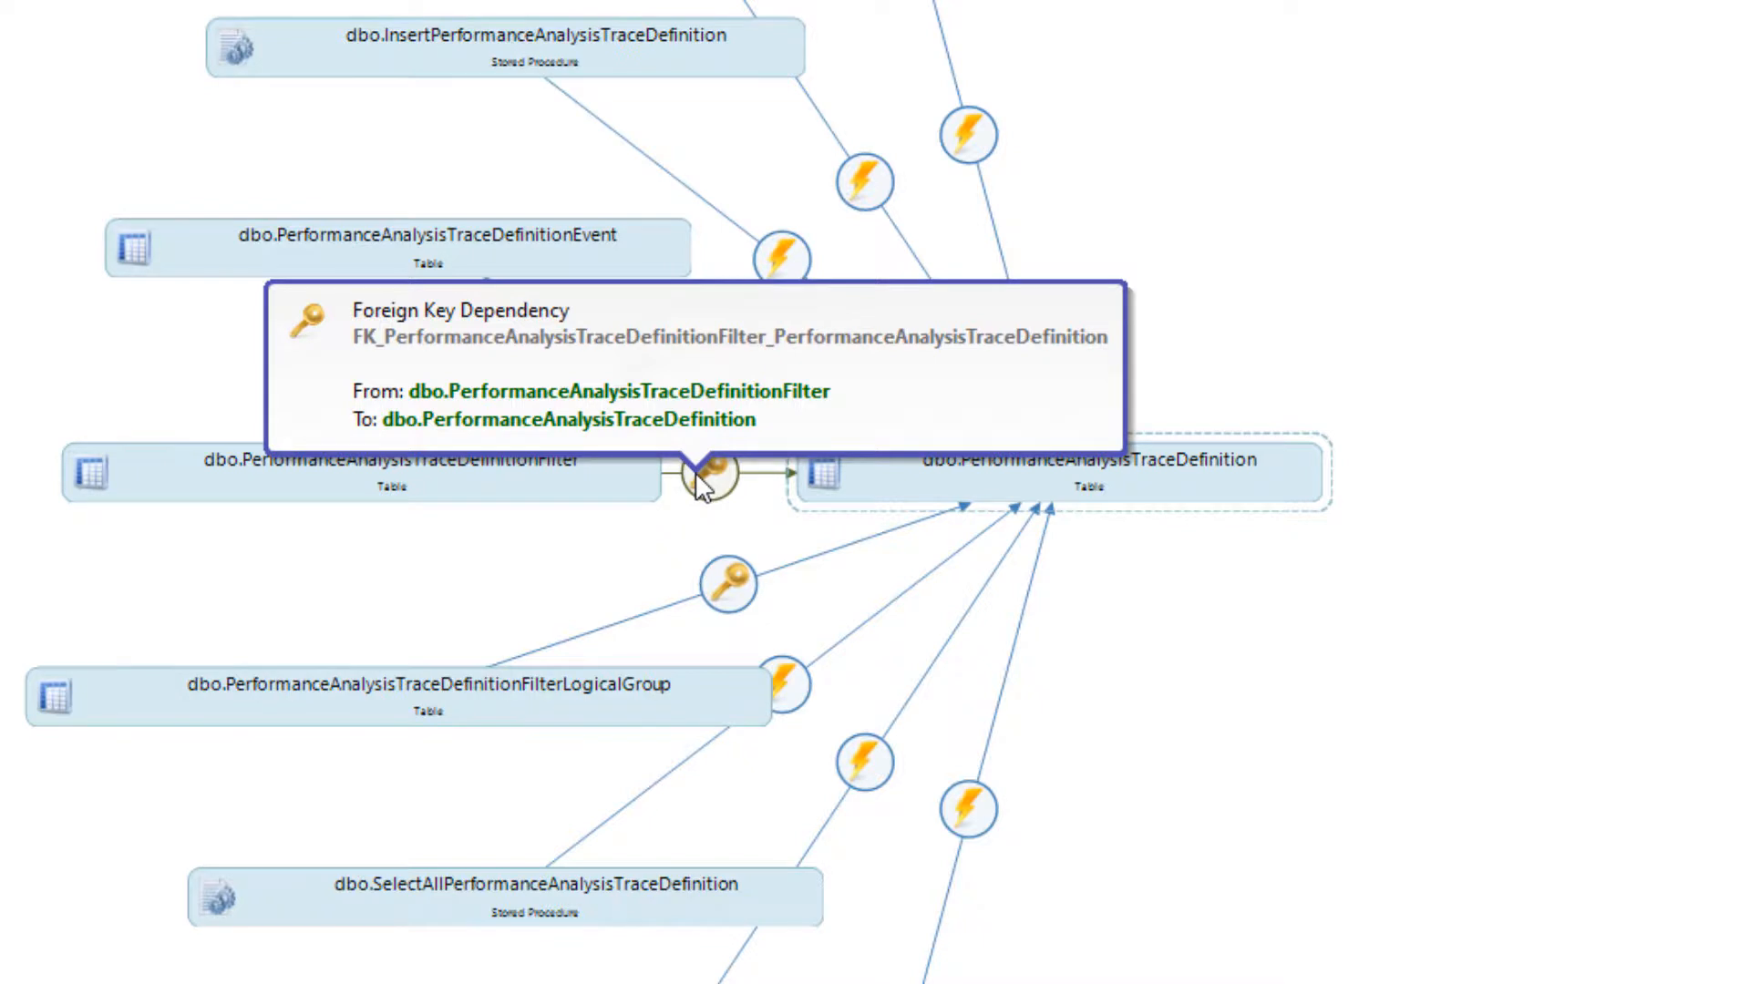
{"action": "mouse_move", "coordinate": [431, 492]}
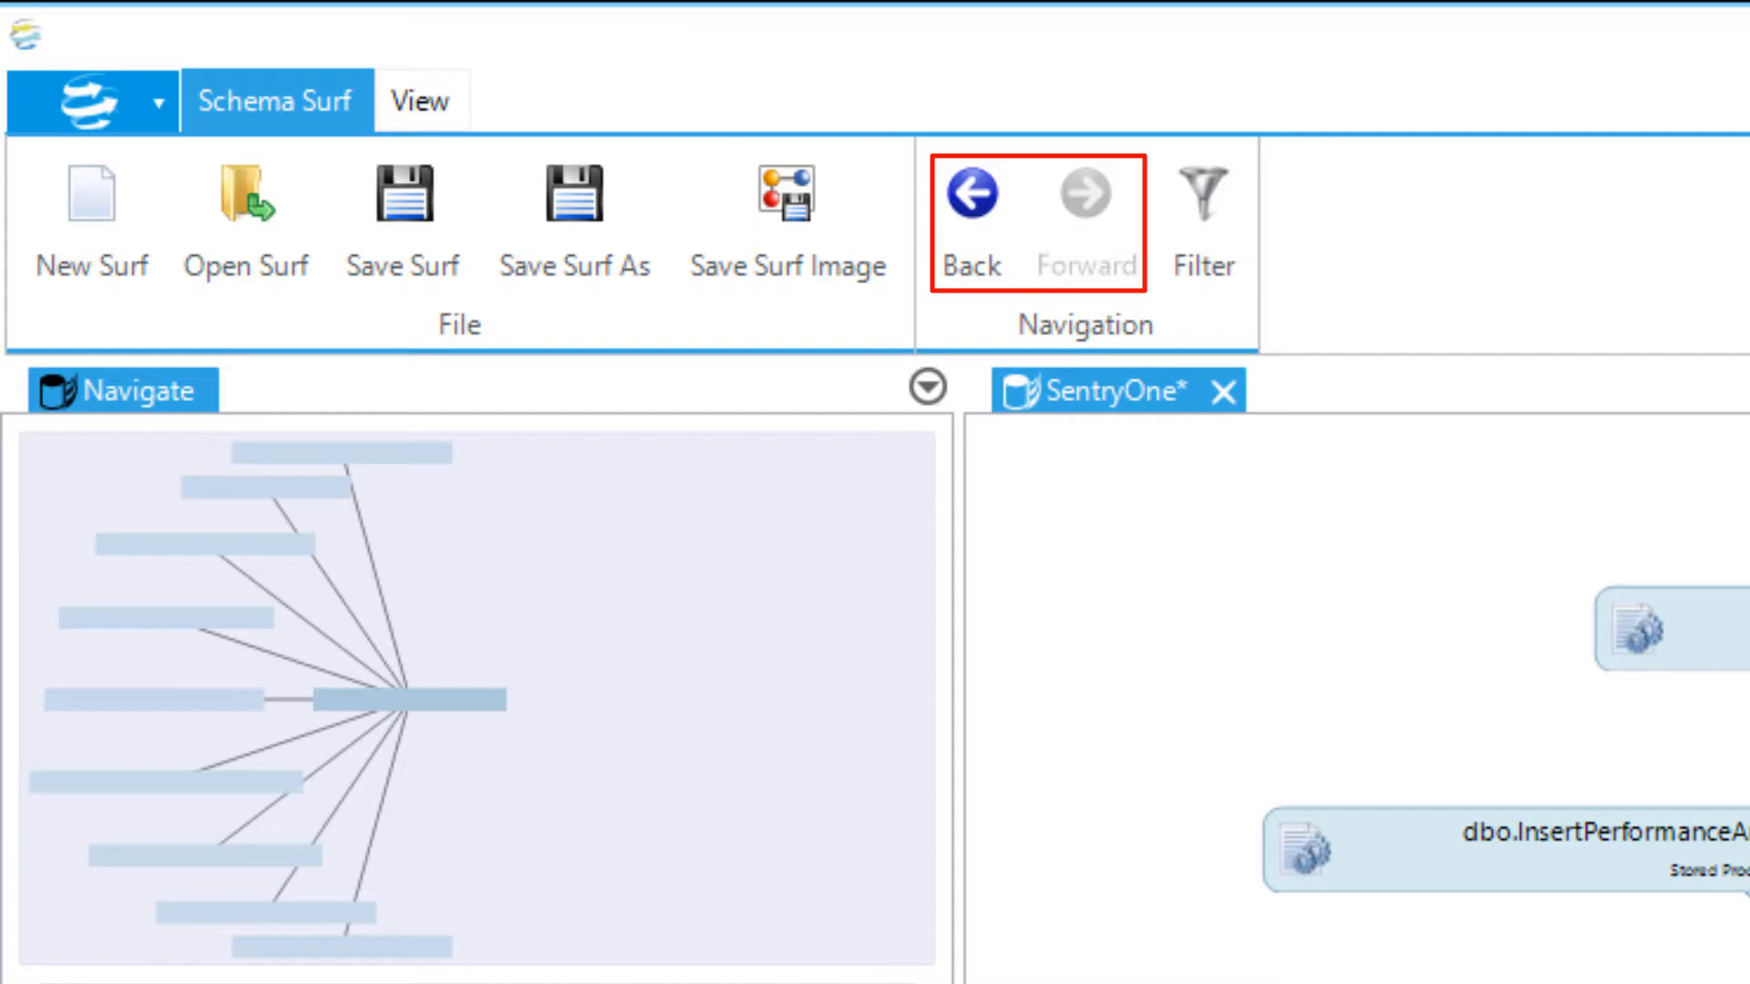
- Show the diagram's View options with one dependency level and active categories
{"action": "left_click", "coordinate": [1203, 197]}
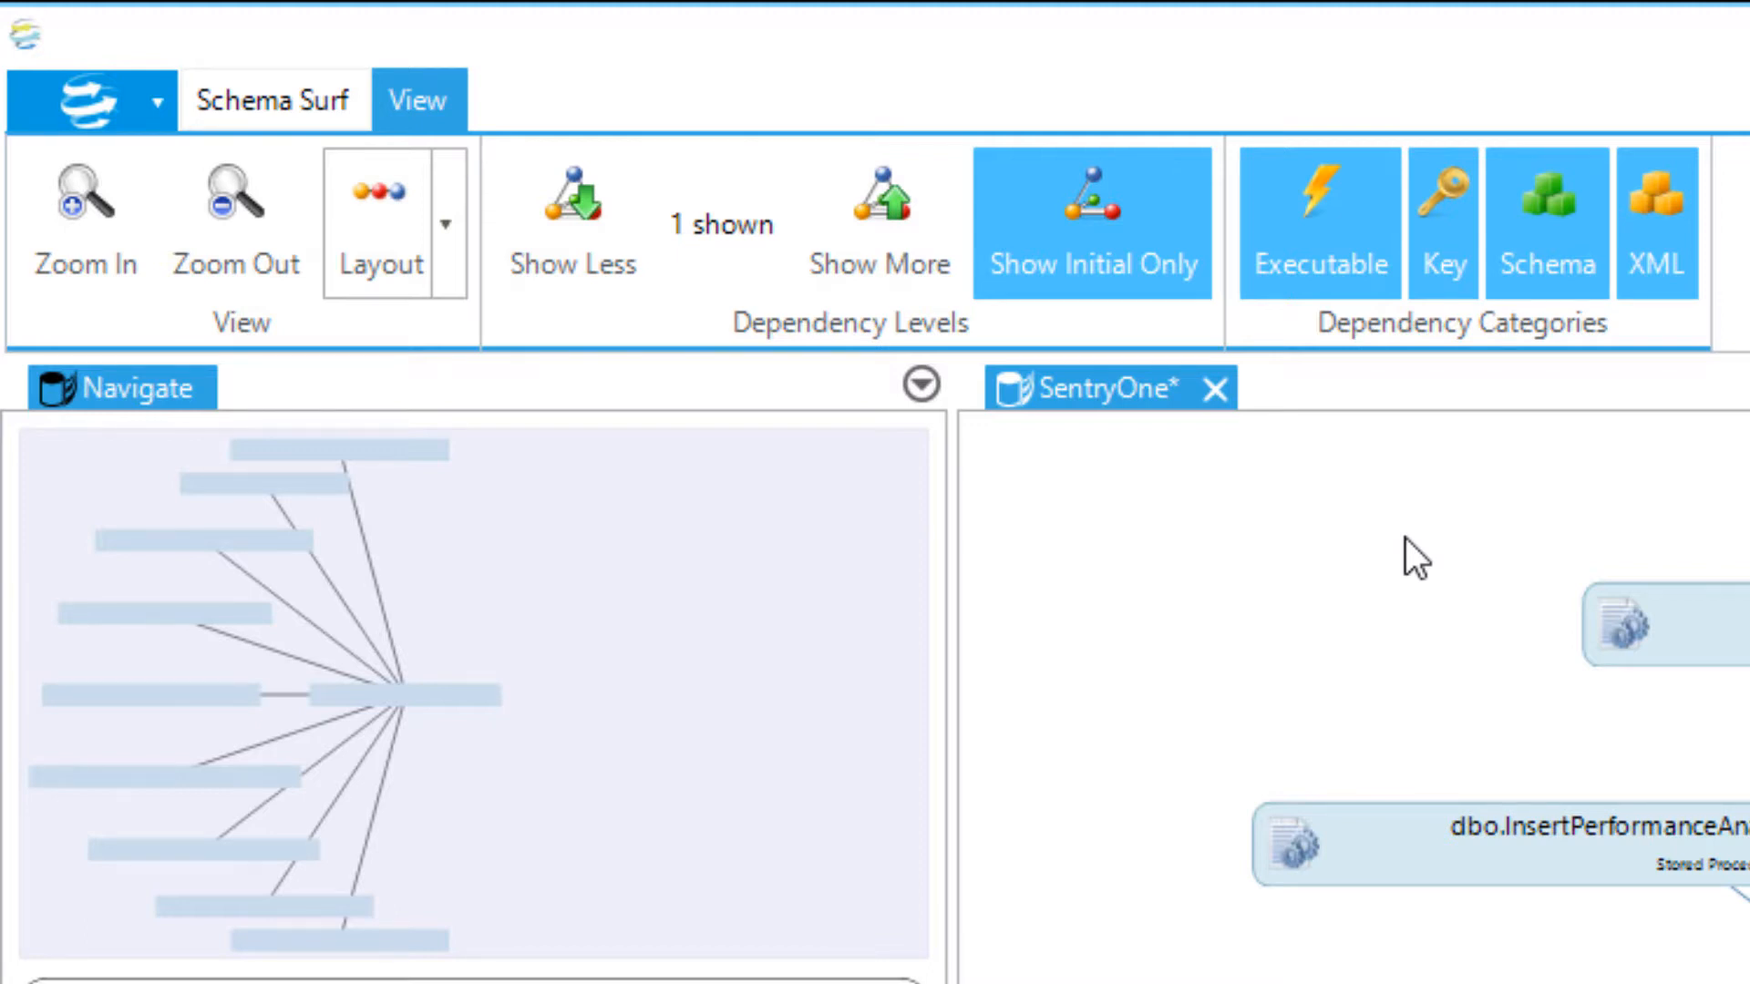
- List the layout styles: force directed, circle, grid, spiral, horizontal and vertical hierarchy
{"action": "left_click", "coordinate": [446, 225]}
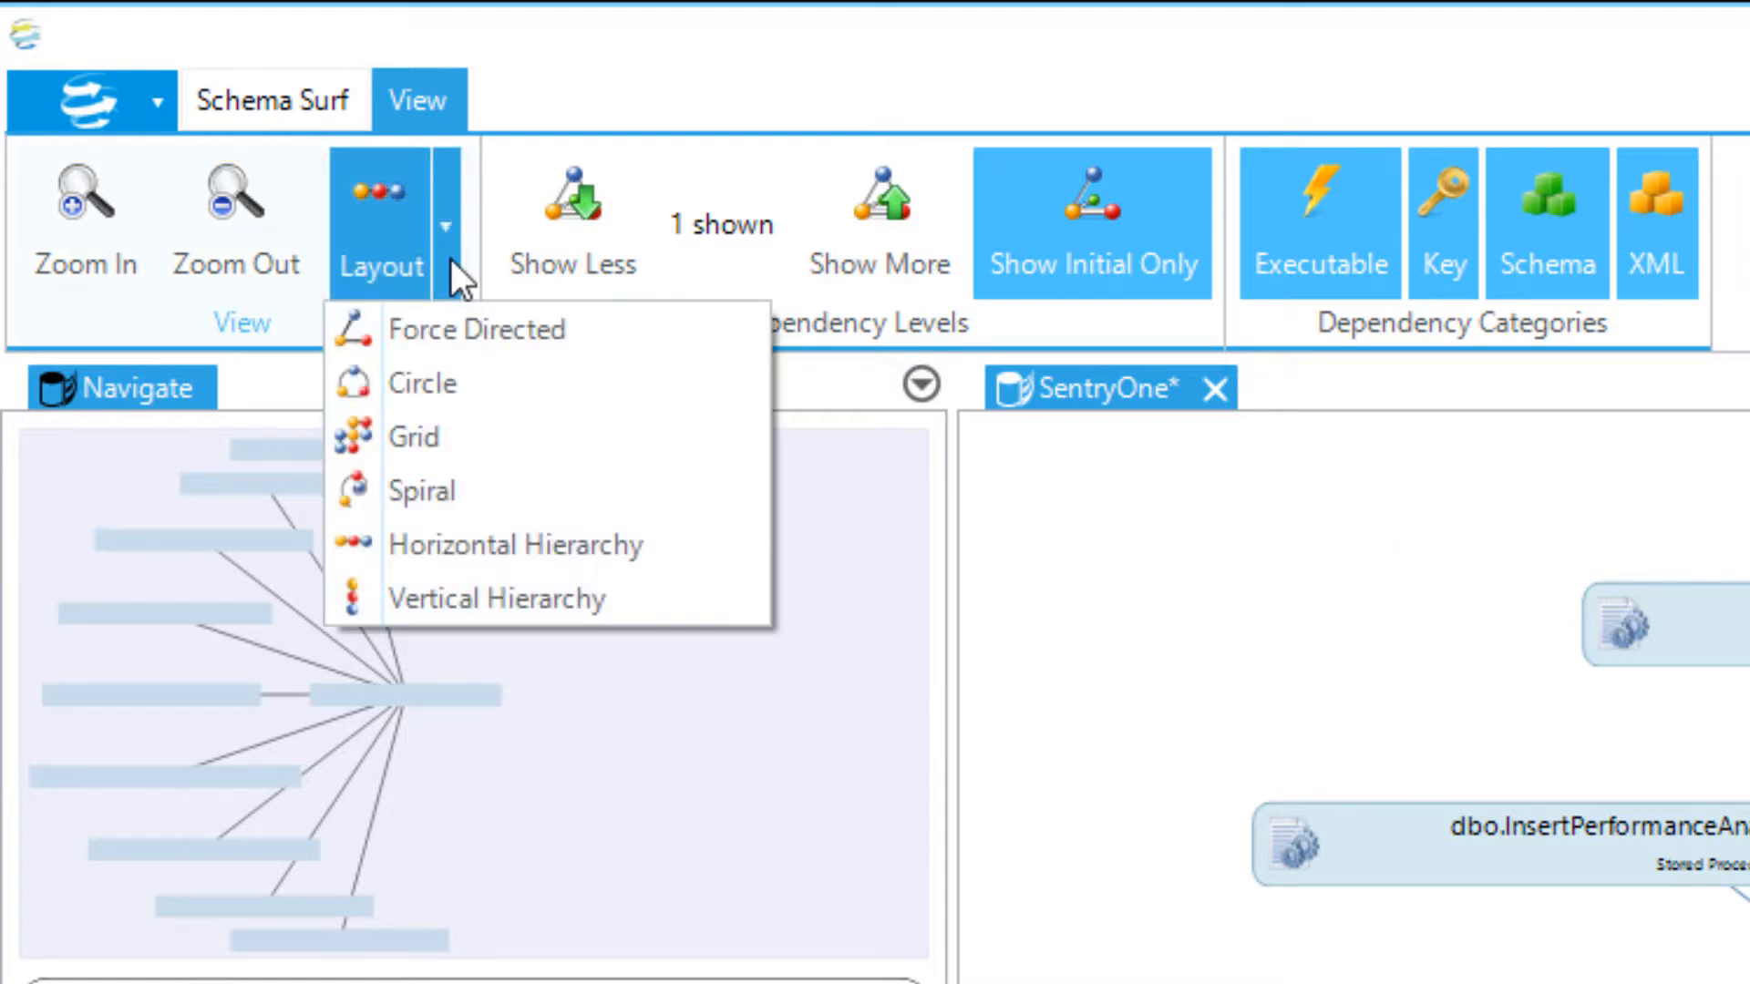